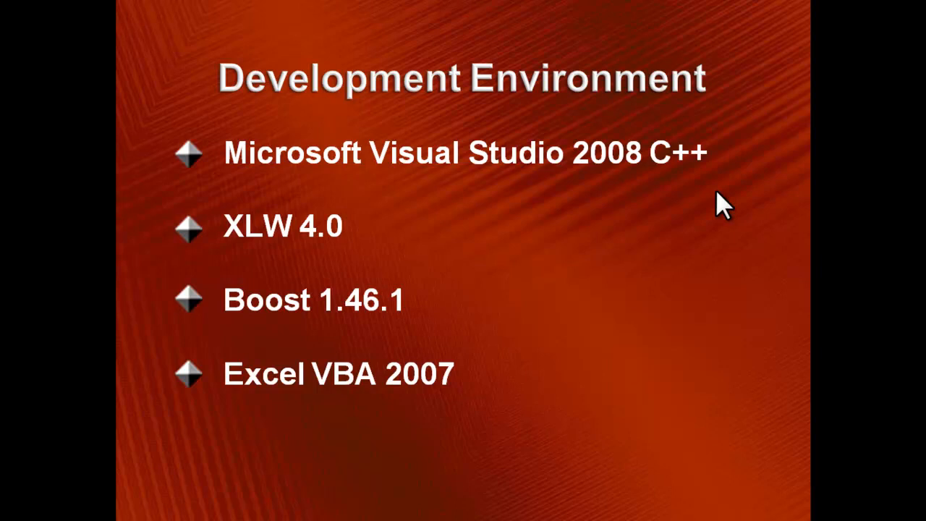
Step: Advance to the PE_Test class diagram slide with the red arrow on operator ()
key(Right)
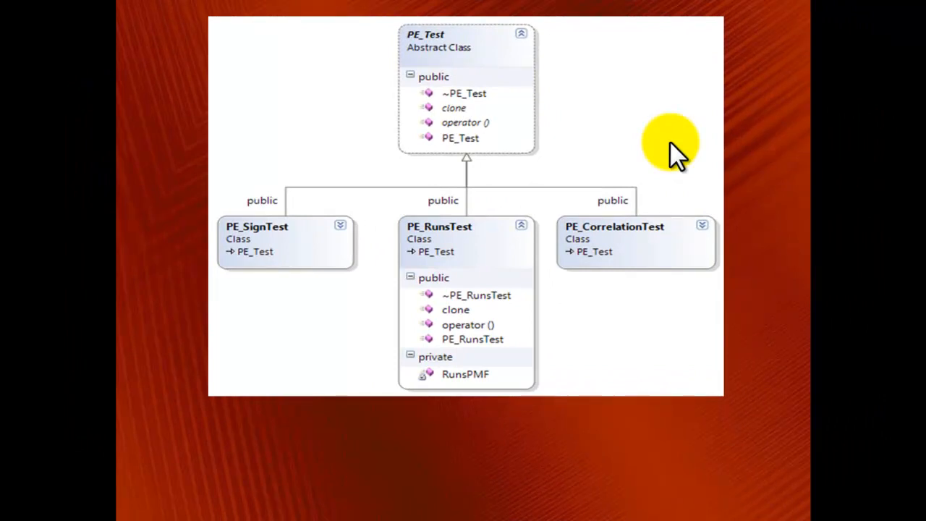
mouse_move(665, 18)
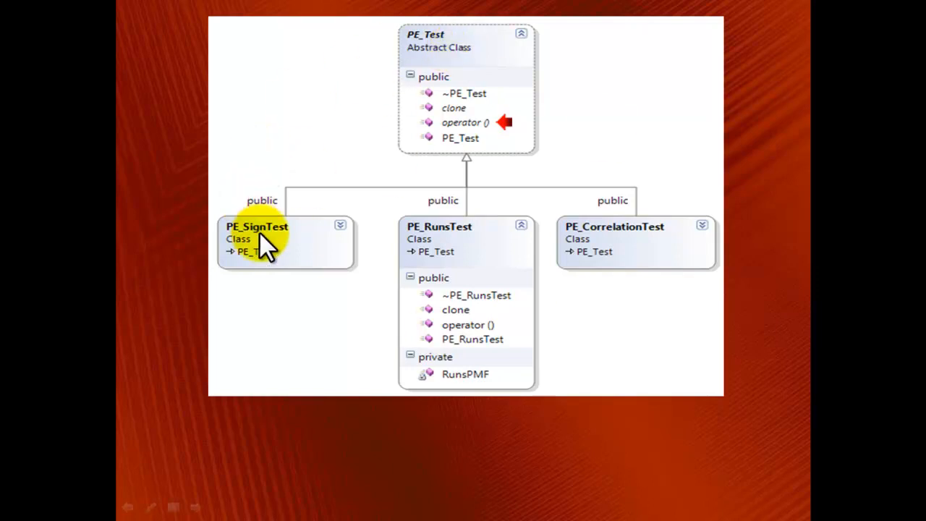
mouse_move(642, 239)
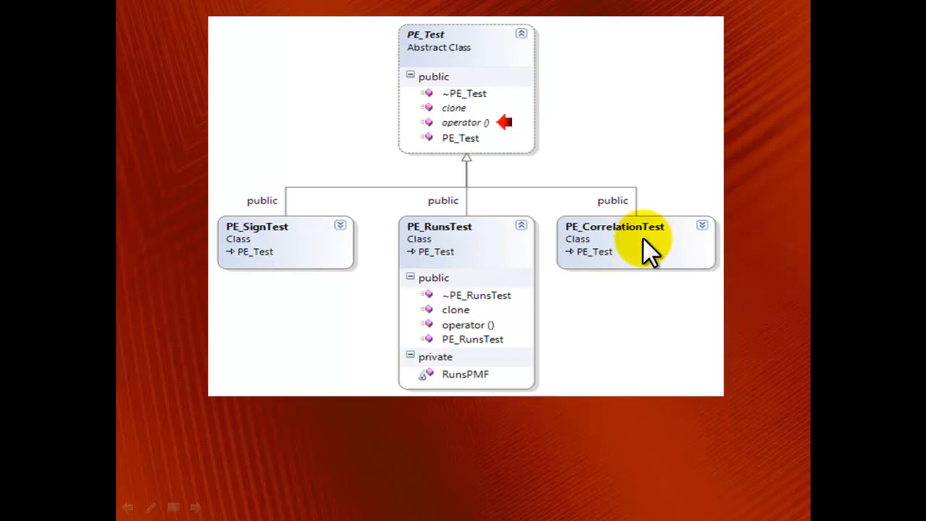
mouse_move(480, 87)
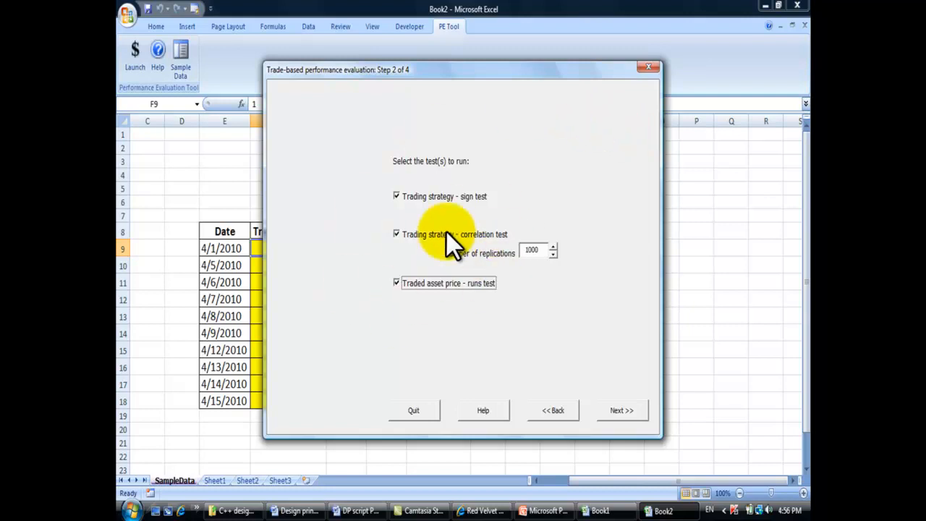
mouse_move(480, 214)
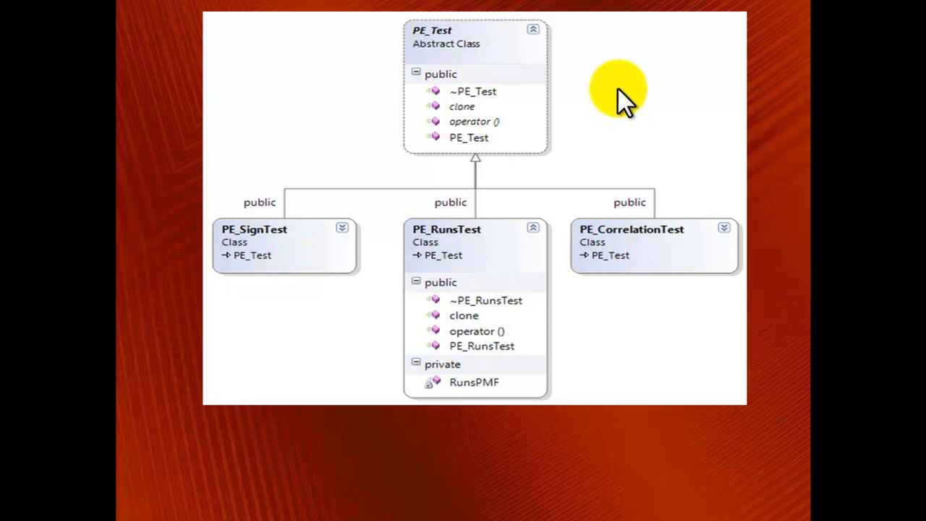
mouse_move(552, 14)
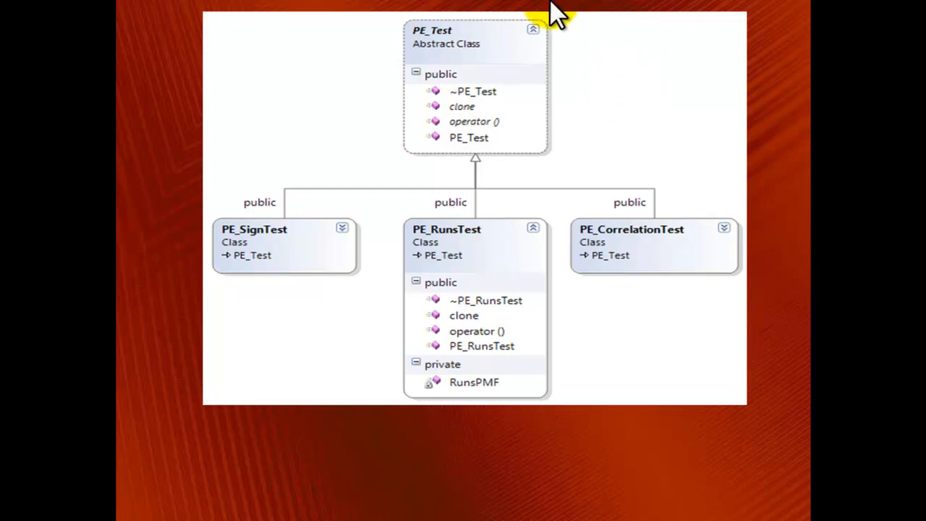